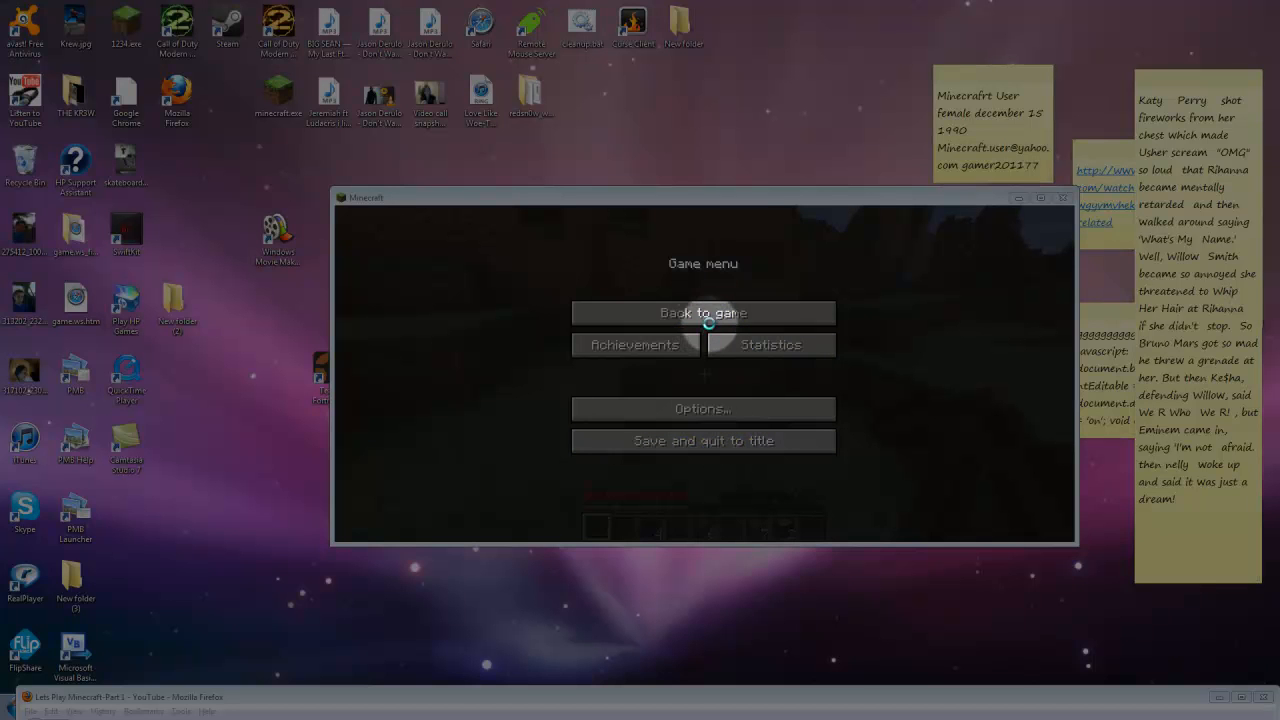
{"action": "mouse_move", "coordinate": [703, 313]}
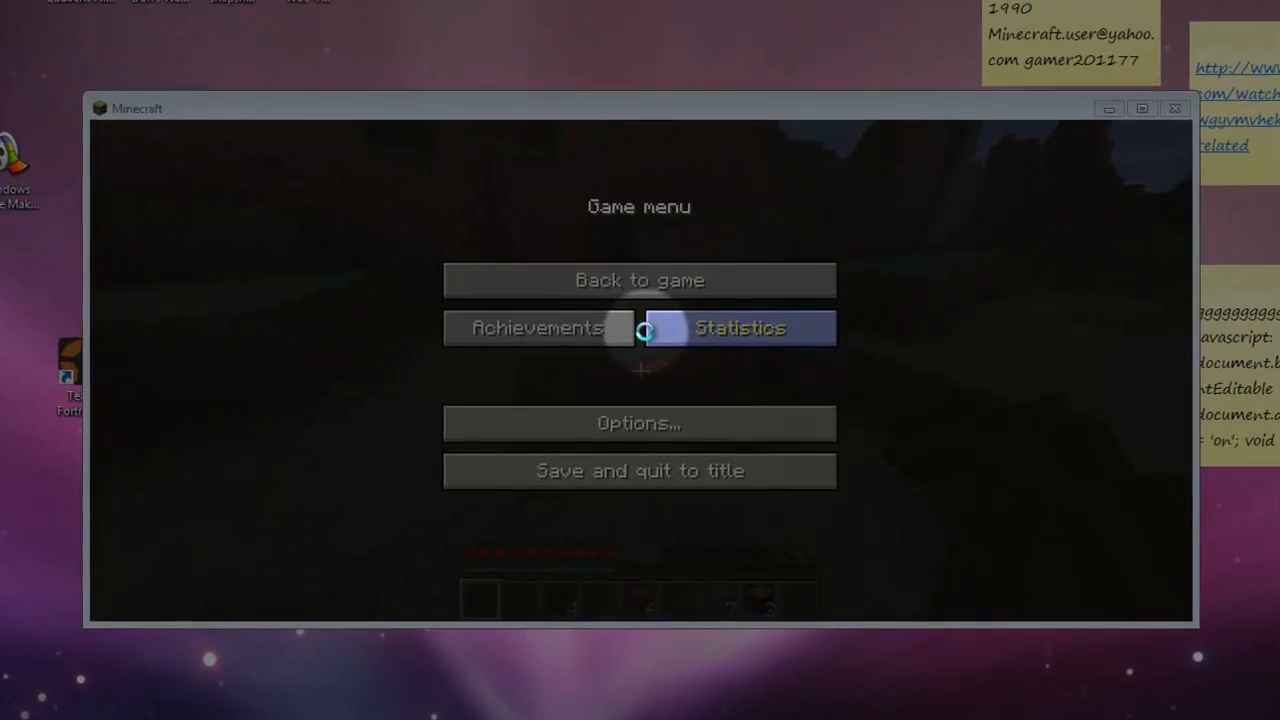
Resume the world briefly, then pause again and save and quit to title
{"action": "left_click", "coordinate": [638, 280]}
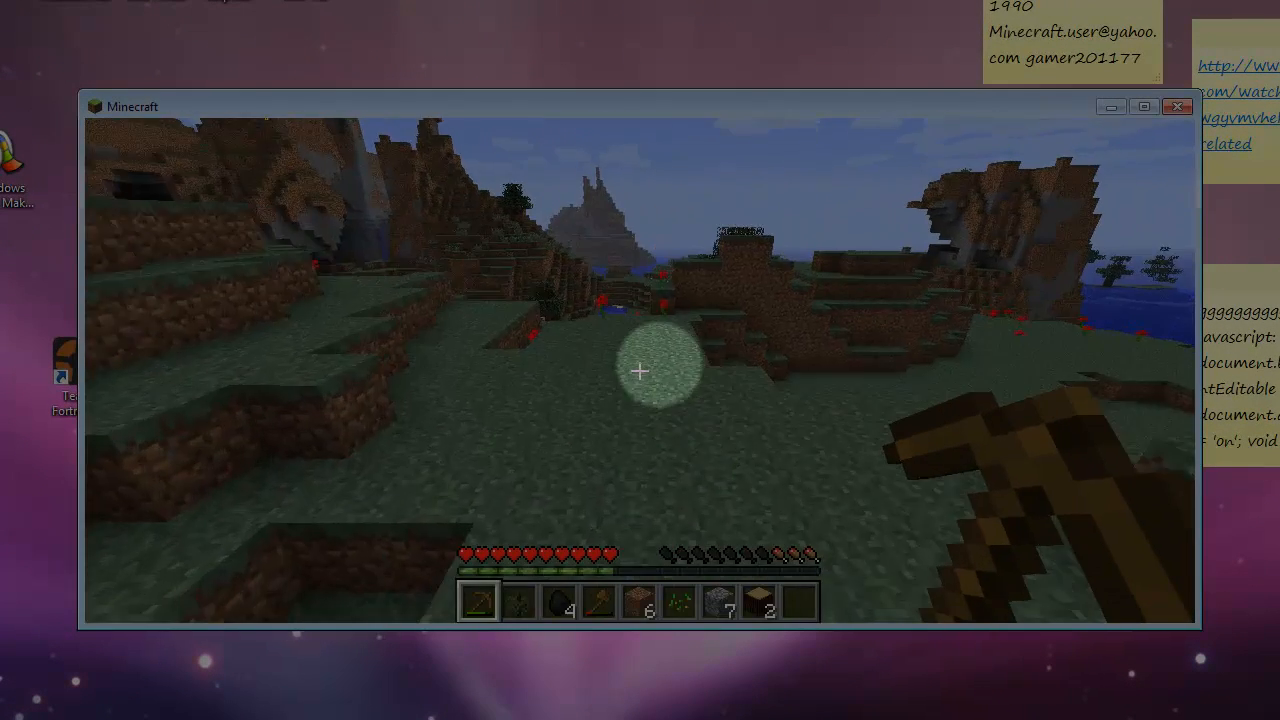
{"action": "key", "text": "Escape"}
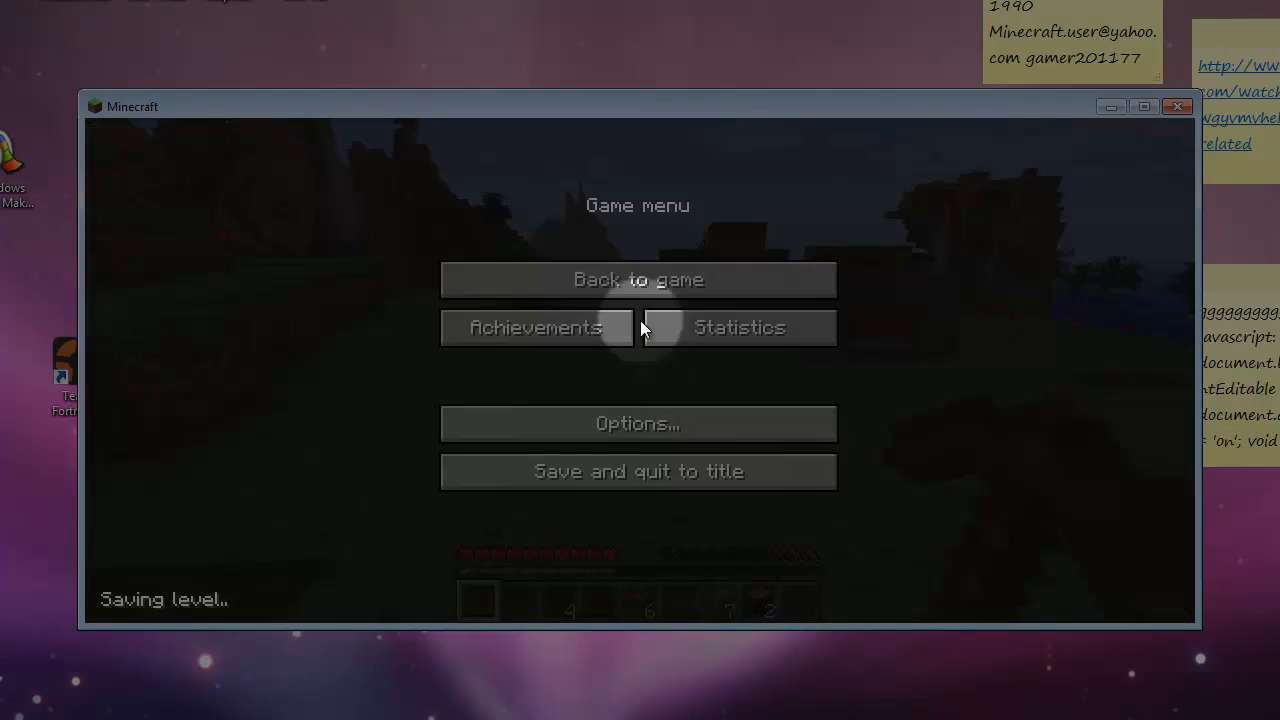
{"action": "left_click", "coordinate": [638, 471]}
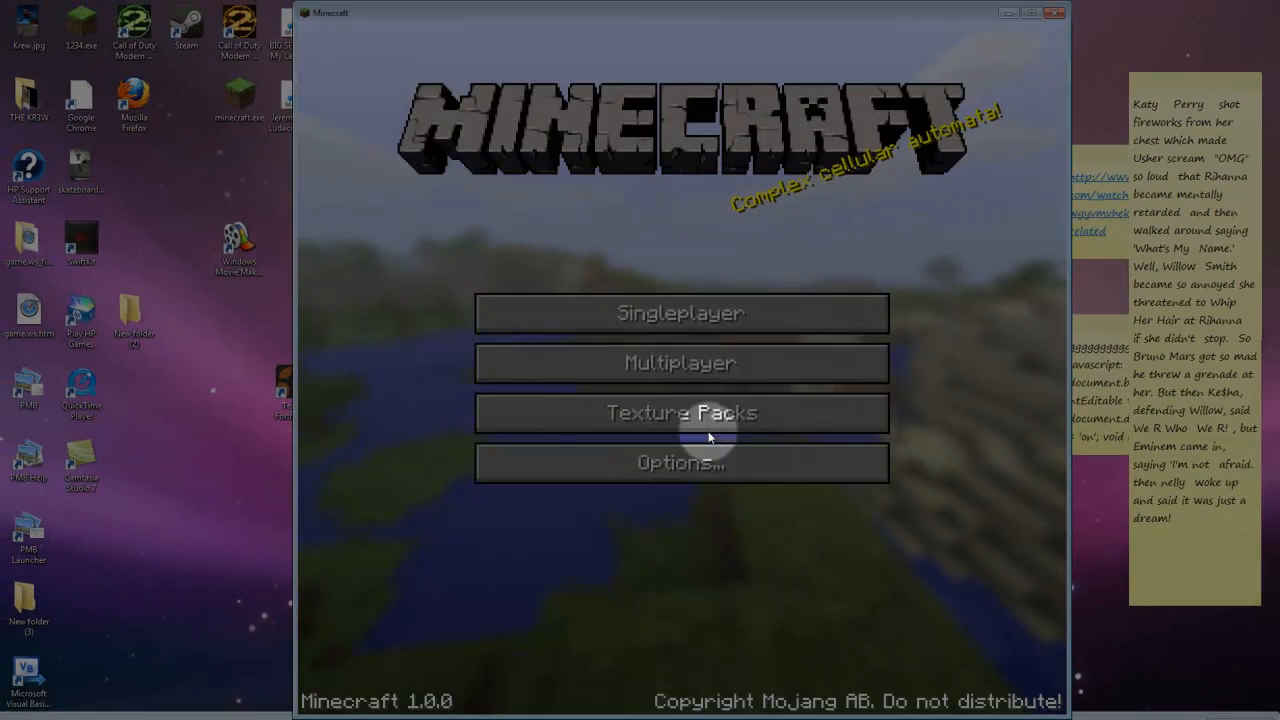
Reopen the 'Lets Play Minecraft' singleplayer world and resume play inside the plank enclosure
{"action": "left_click", "coordinate": [680, 312]}
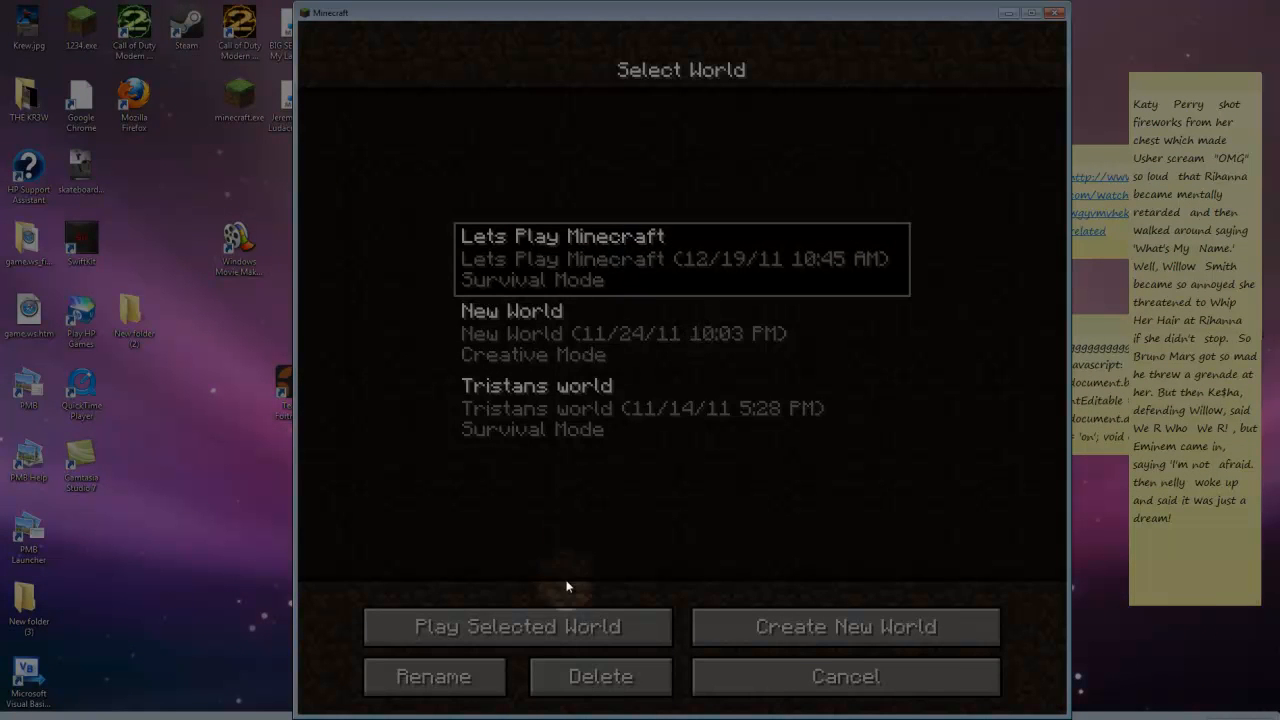
{"action": "left_click", "coordinate": [517, 626]}
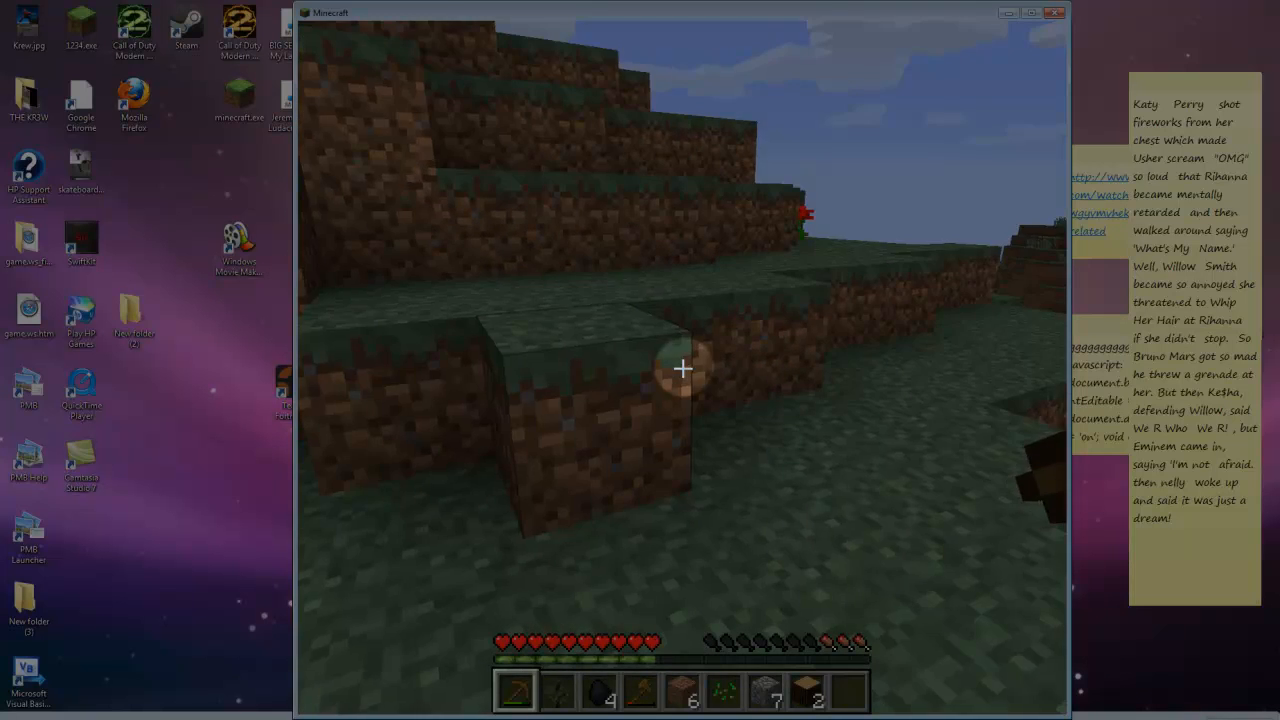
{"action": "key", "text": "Escape"}
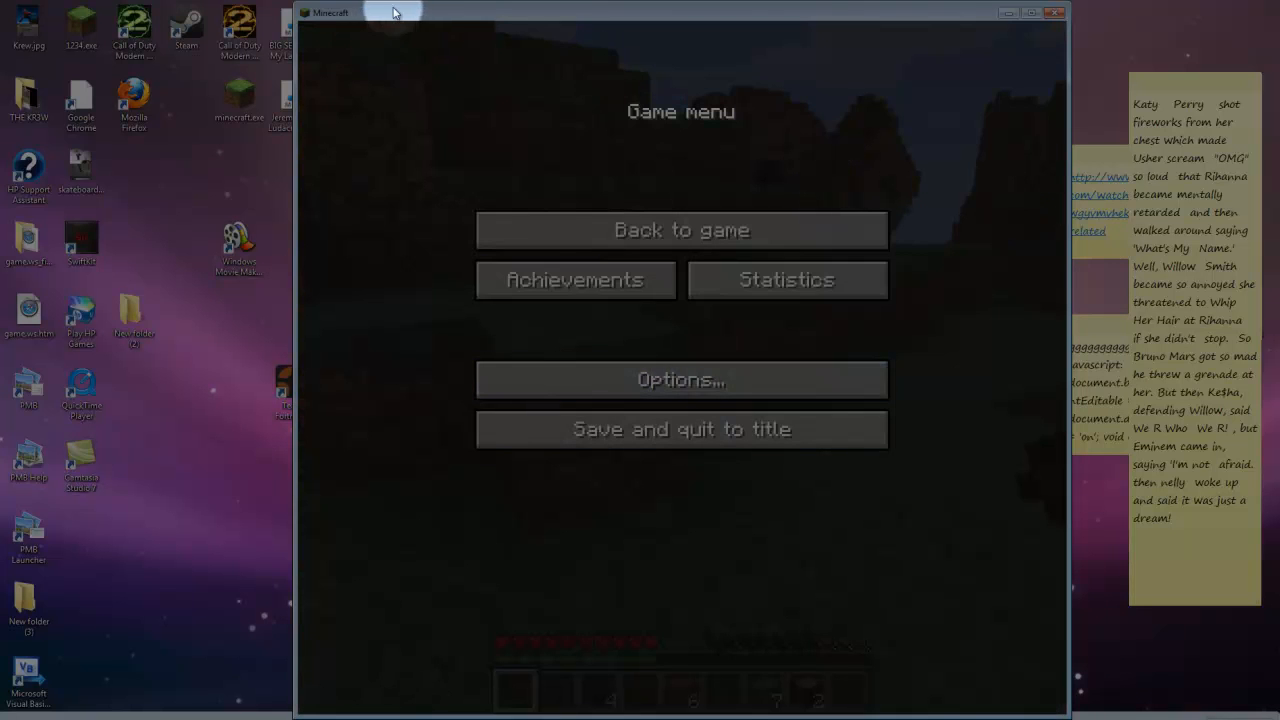
{"action": "left_click", "coordinate": [681, 230]}
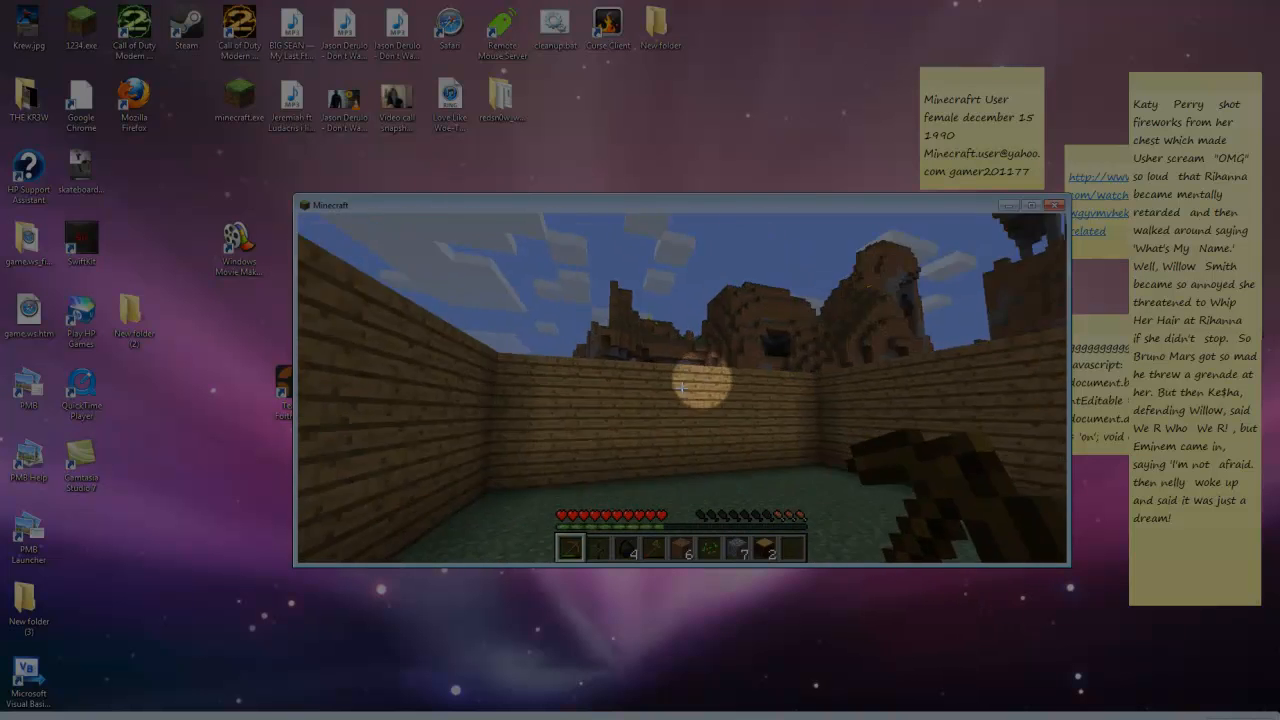
{"action": "mouse_move", "coordinate": [680, 385]}
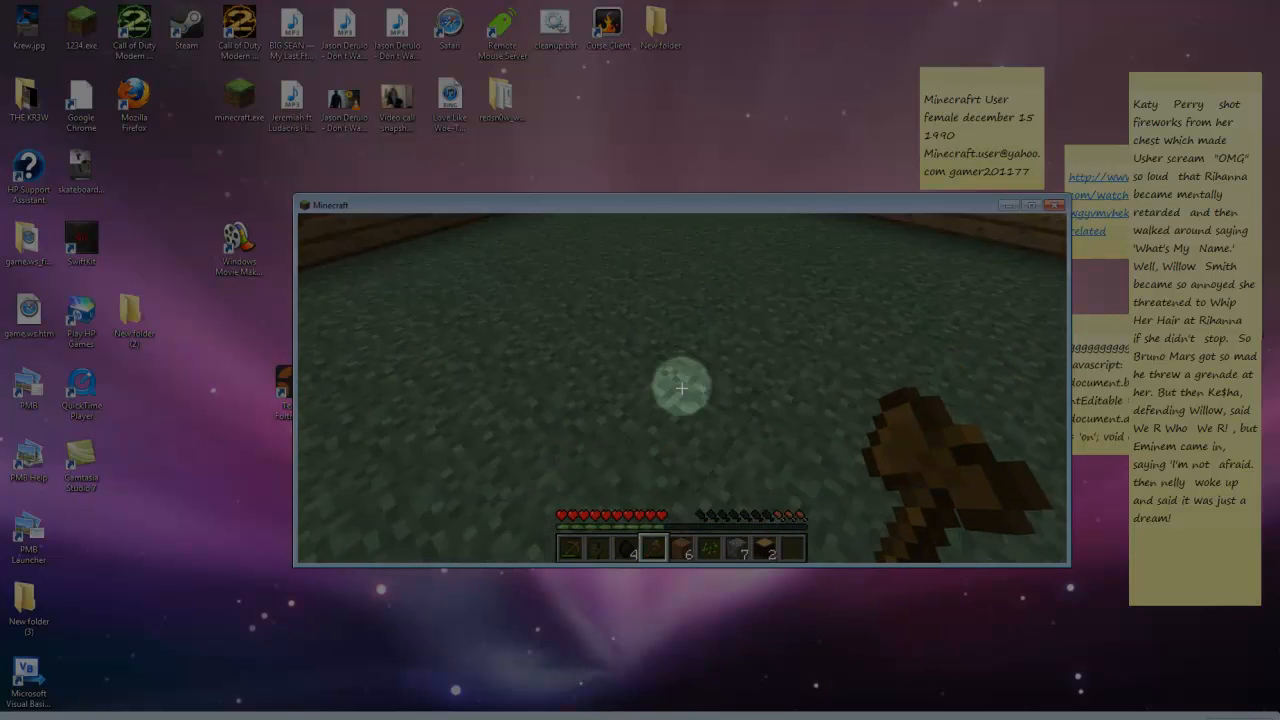
Dig out grass inside the enclosure and replace it with wooden plank floor blocks
{"action": "key", "text": "e"}
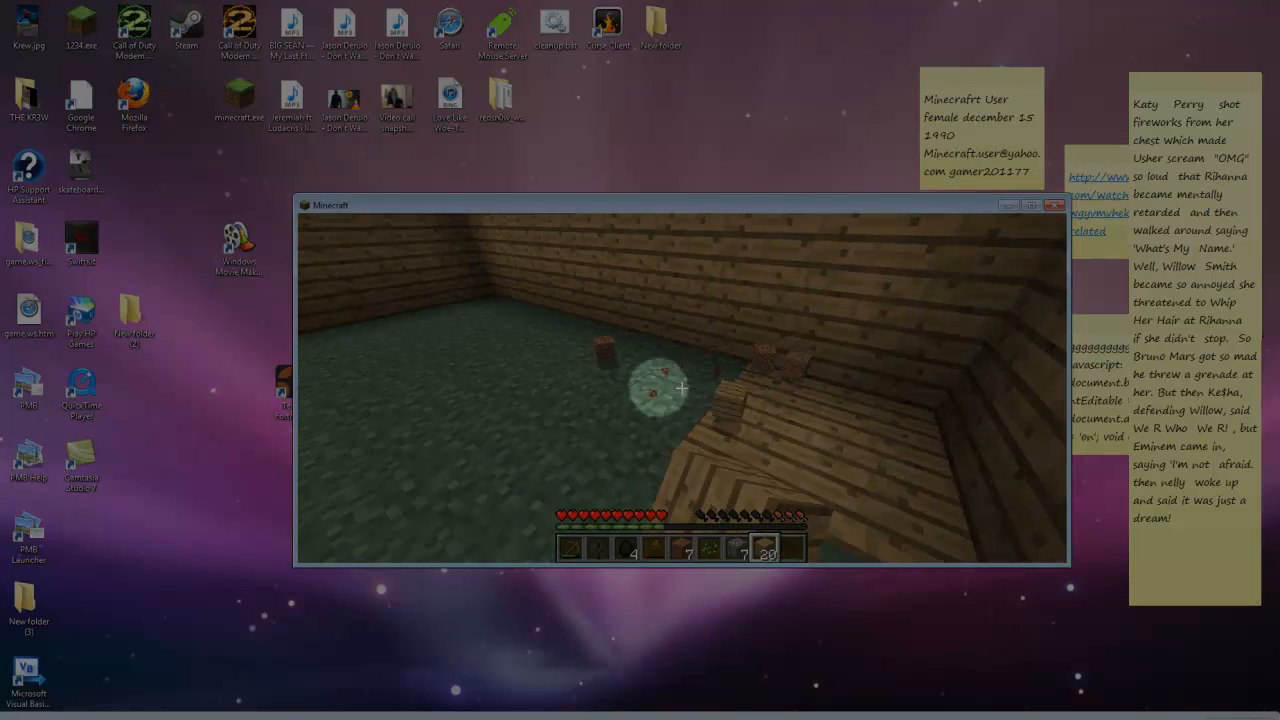
{"action": "key", "text": "e"}
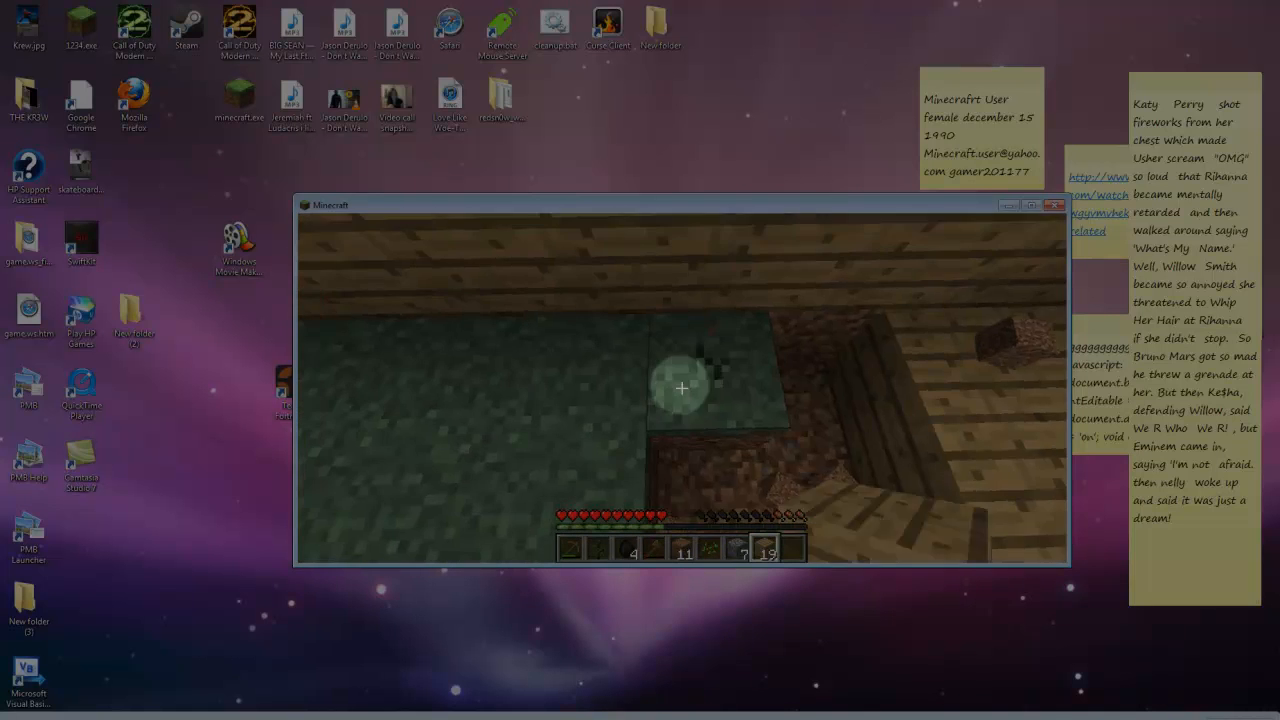
{"action": "mouse_move", "coordinate": [682, 388]}
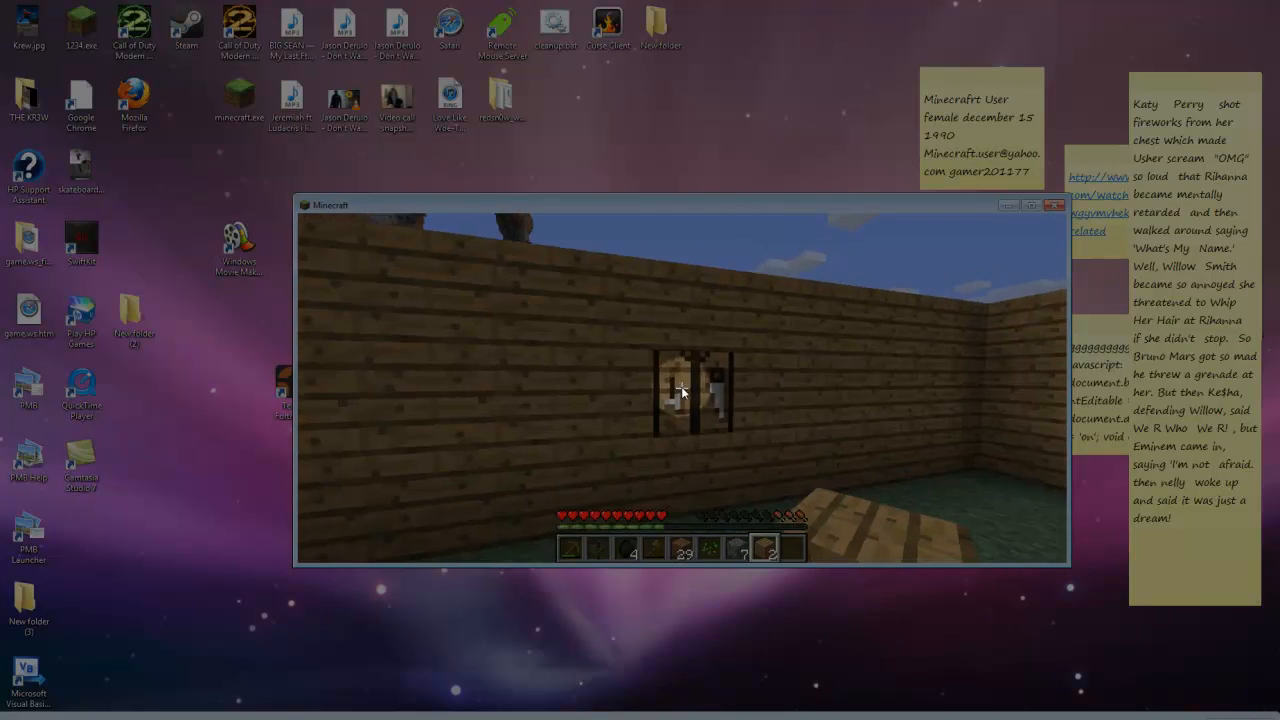
Finish laying the plank floor and build a small window opening into one wall
{"action": "key", "text": "e"}
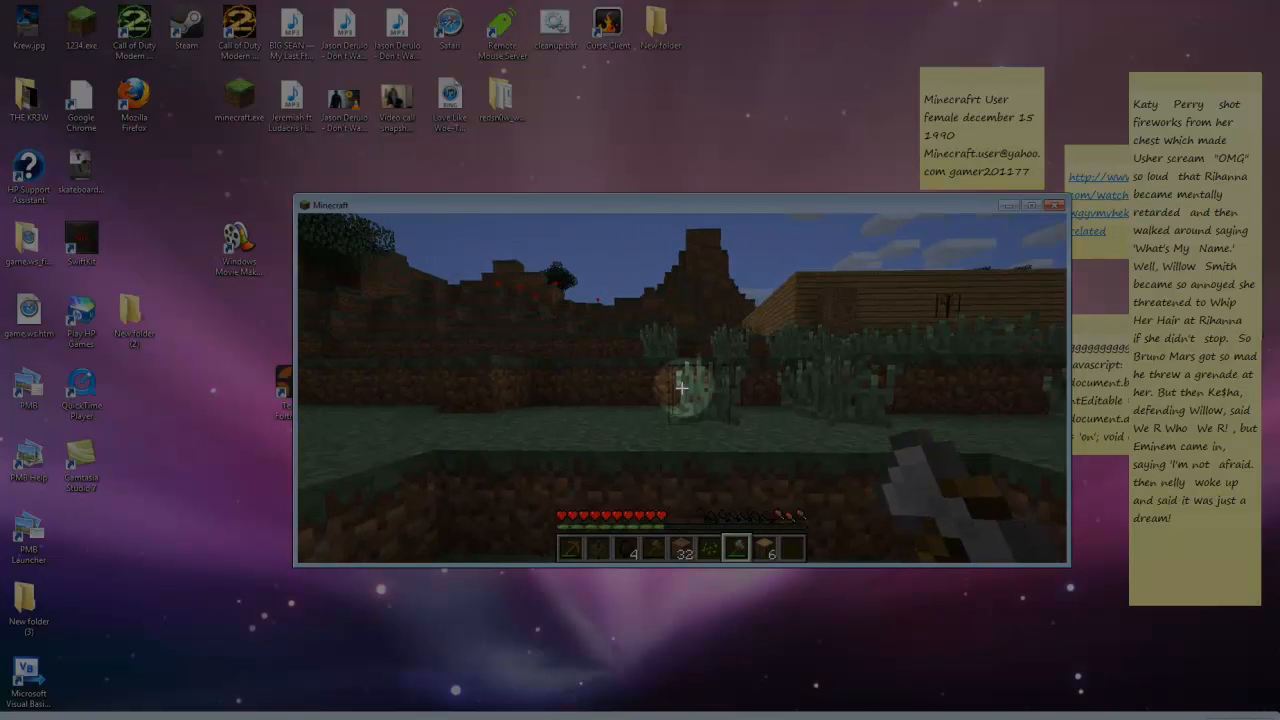
Gather dirt outside the house, then open crafting with a log producing planks
{"action": "key", "text": "e"}
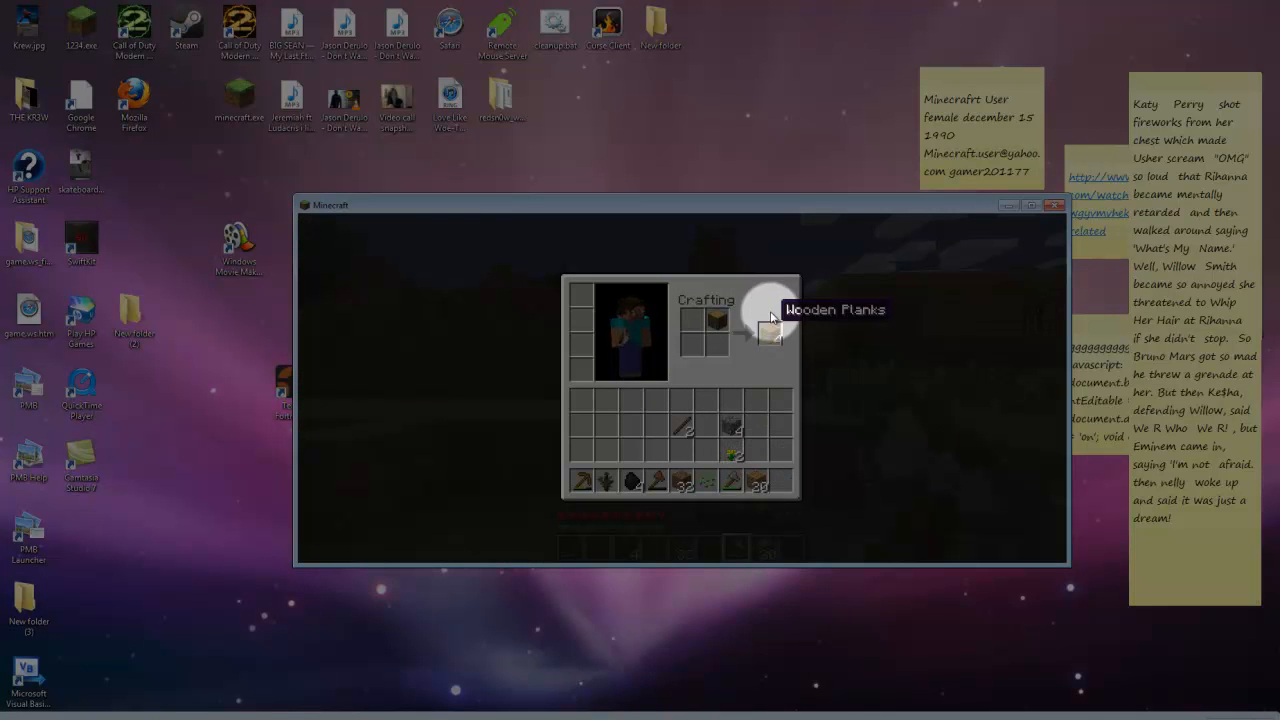
Close the inventory with 44 wooden planks crafted and walk back into the house
{"action": "key", "text": "e"}
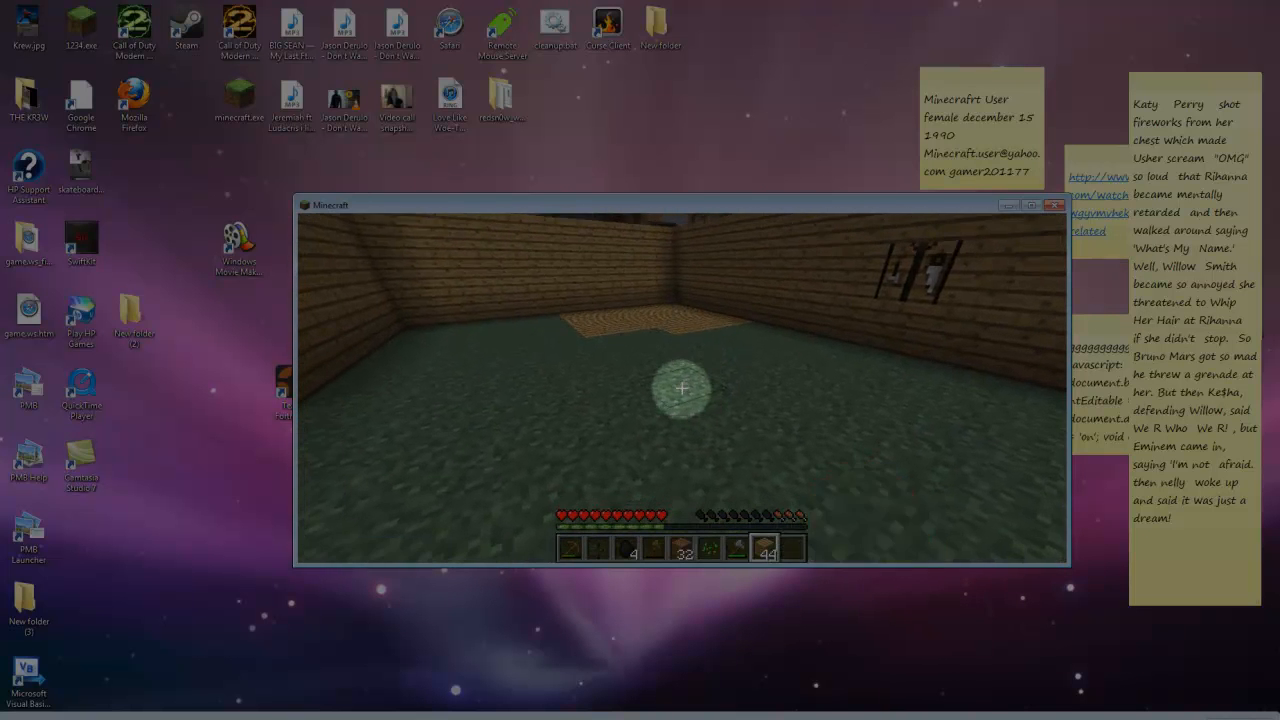
Lay more planks across the house floor, leaving 28 planks in the hotbar
{"action": "key", "text": "e"}
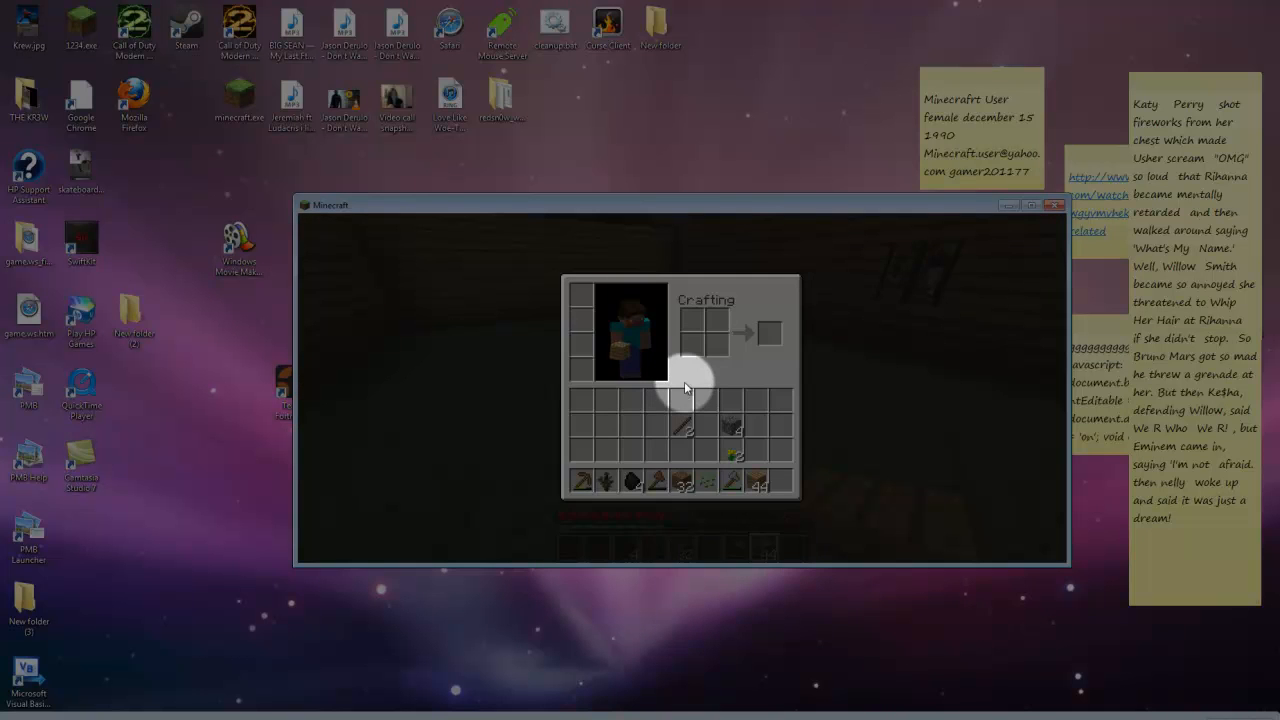
{"action": "key", "text": "Escape"}
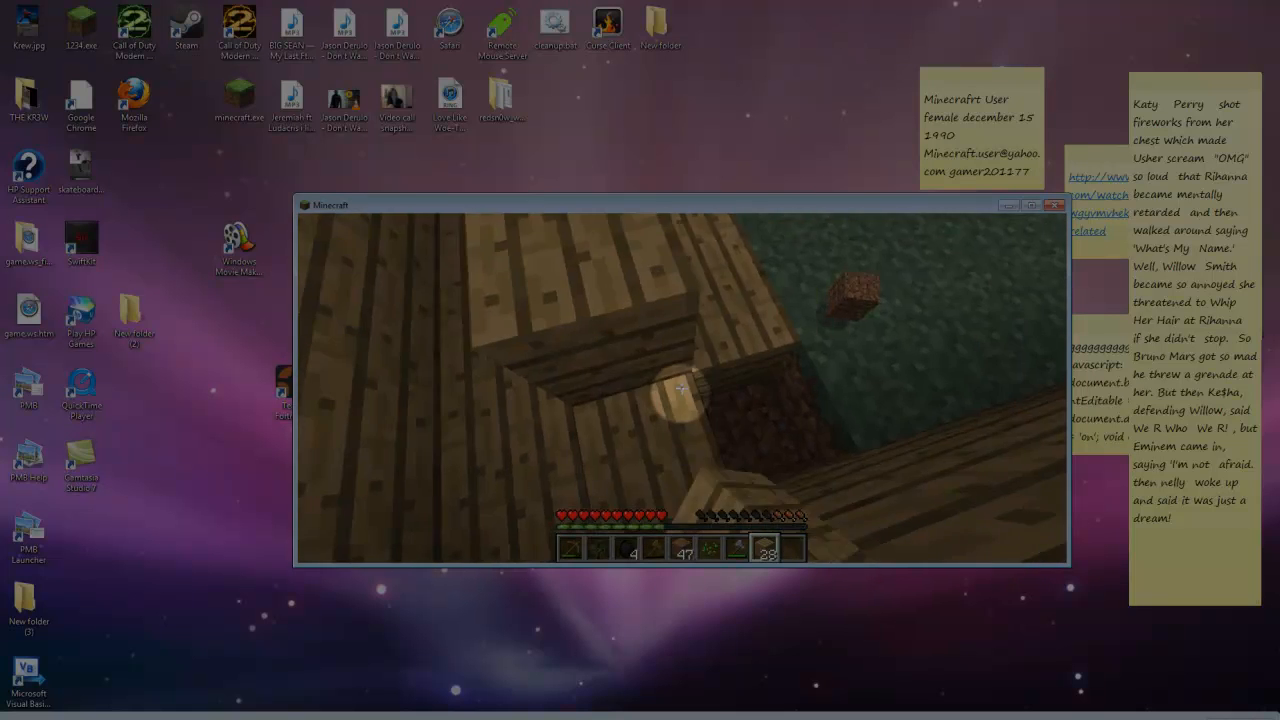
Place a crafting table on the plank floor inside the house as night falls
{"action": "key", "text": "e"}
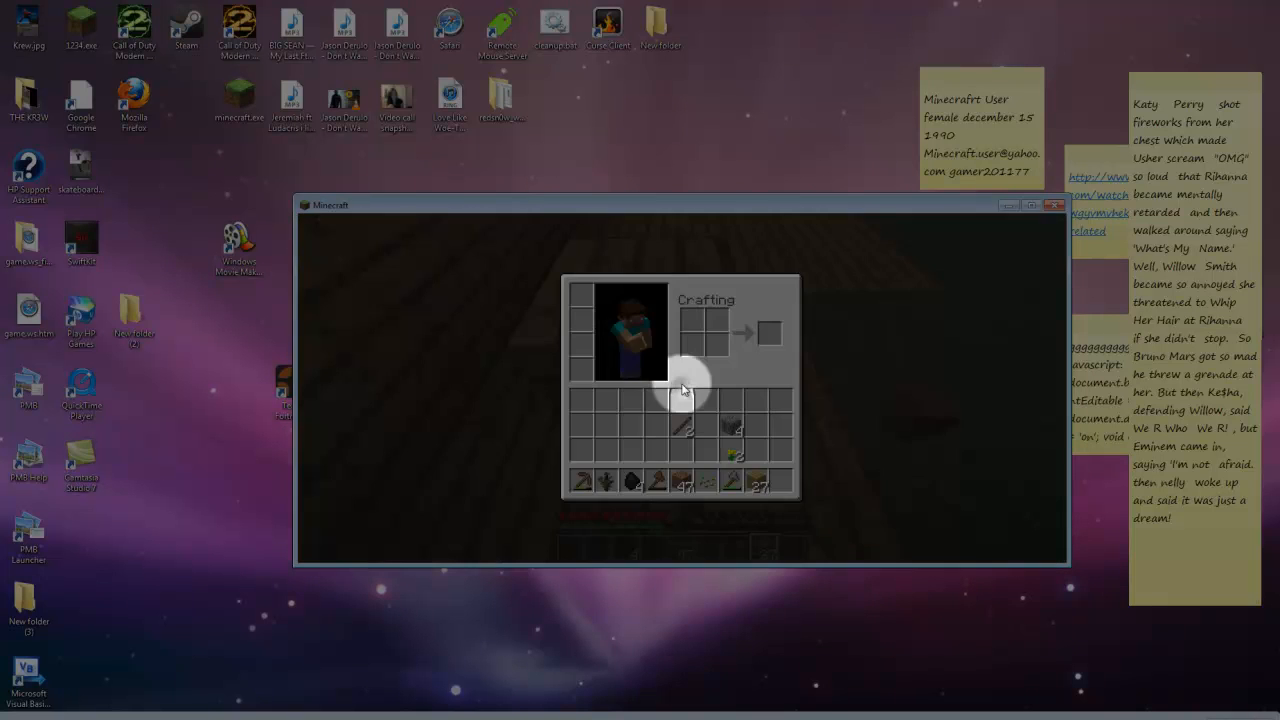
{"action": "key", "text": "Escape"}
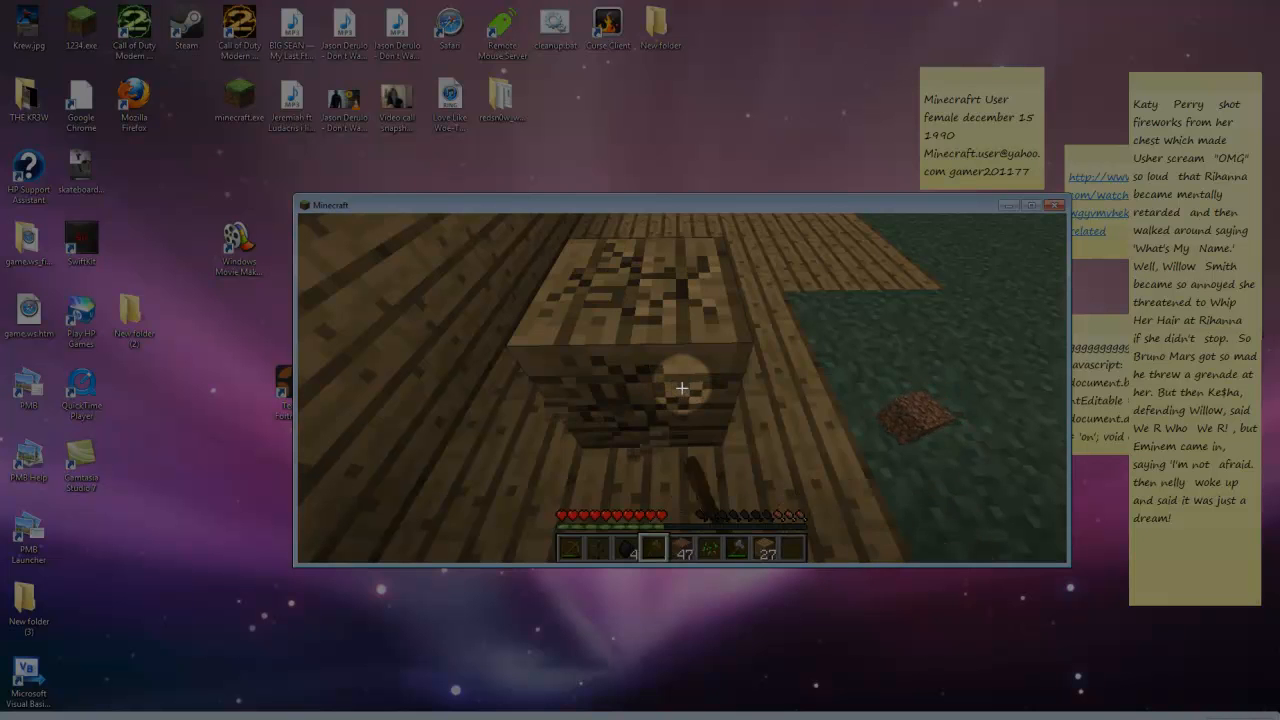
{"action": "left_click", "coordinate": [682, 388]}
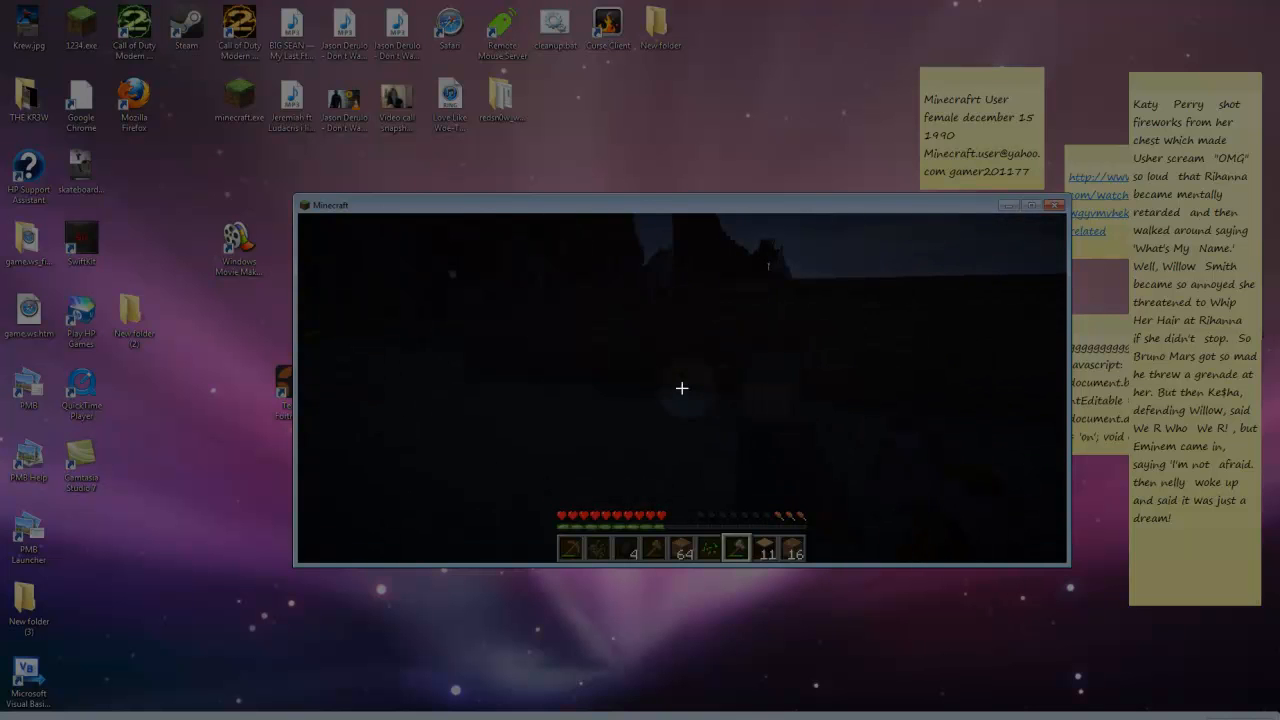
Craft logs into wooden planks, leaving hotbar stacks of 22 and 32
{"action": "key", "text": "e"}
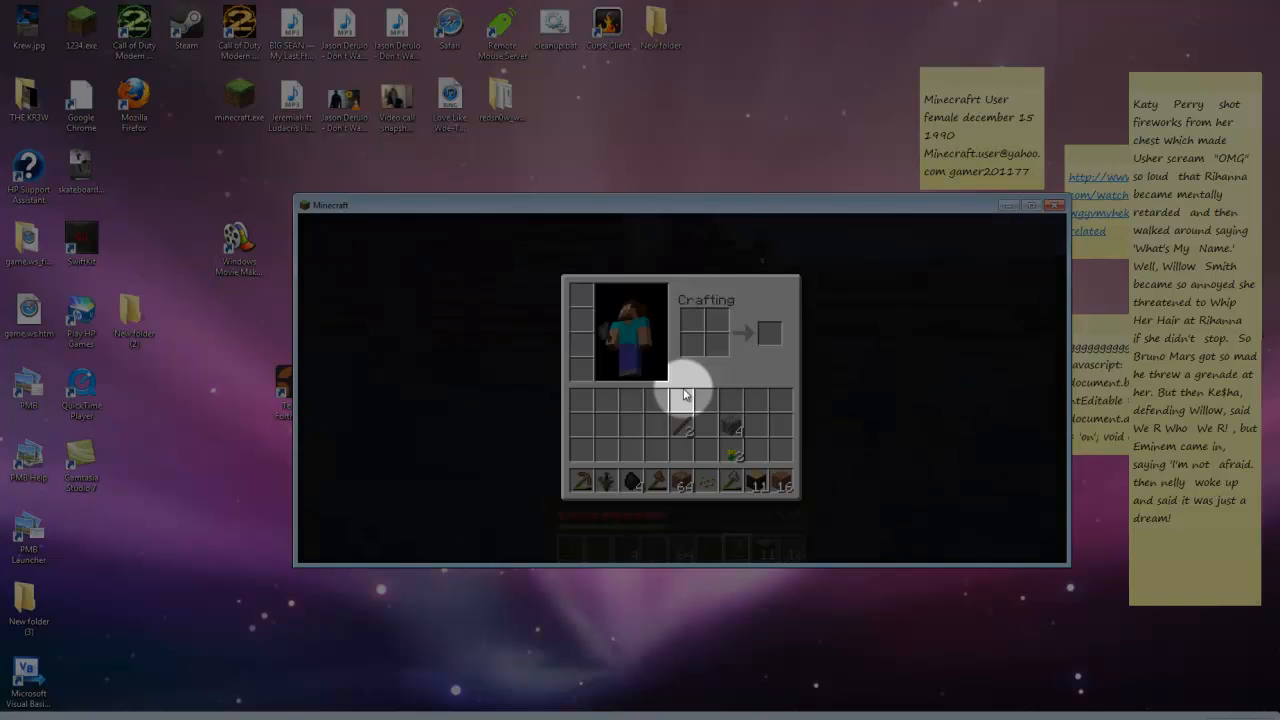
{"action": "key", "text": "Escape"}
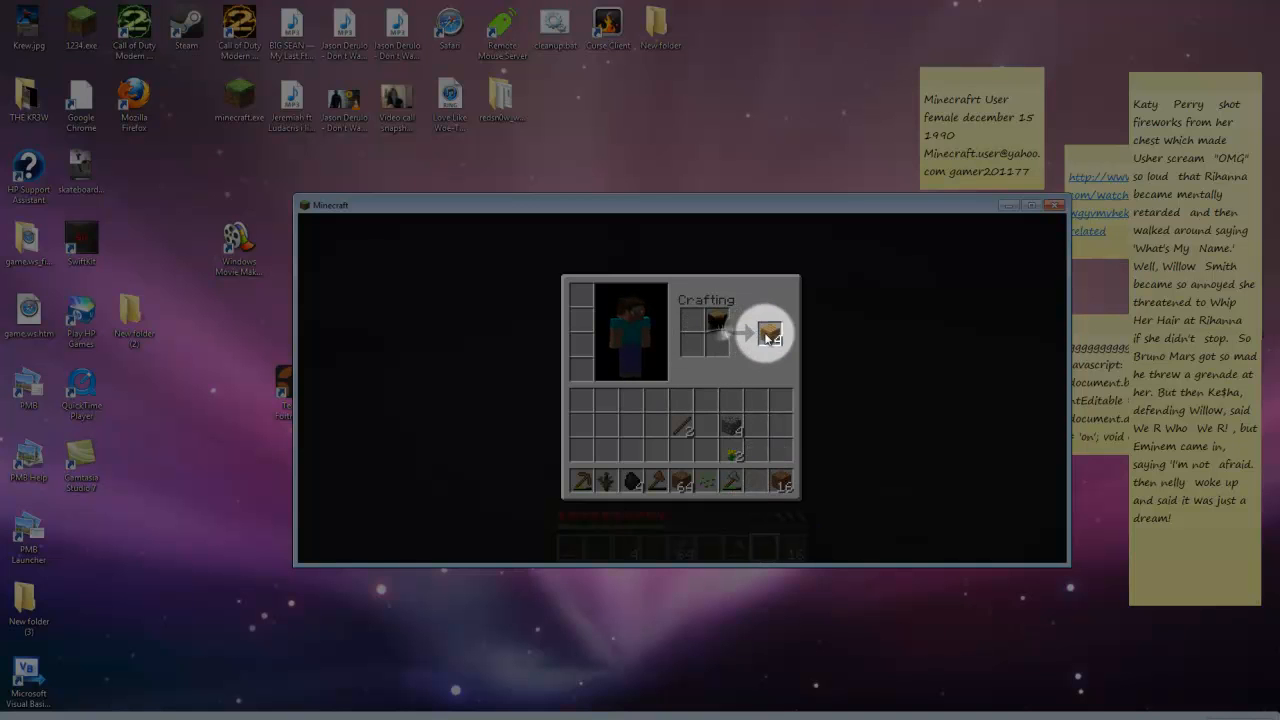
{"action": "left_click", "coordinate": [770, 333]}
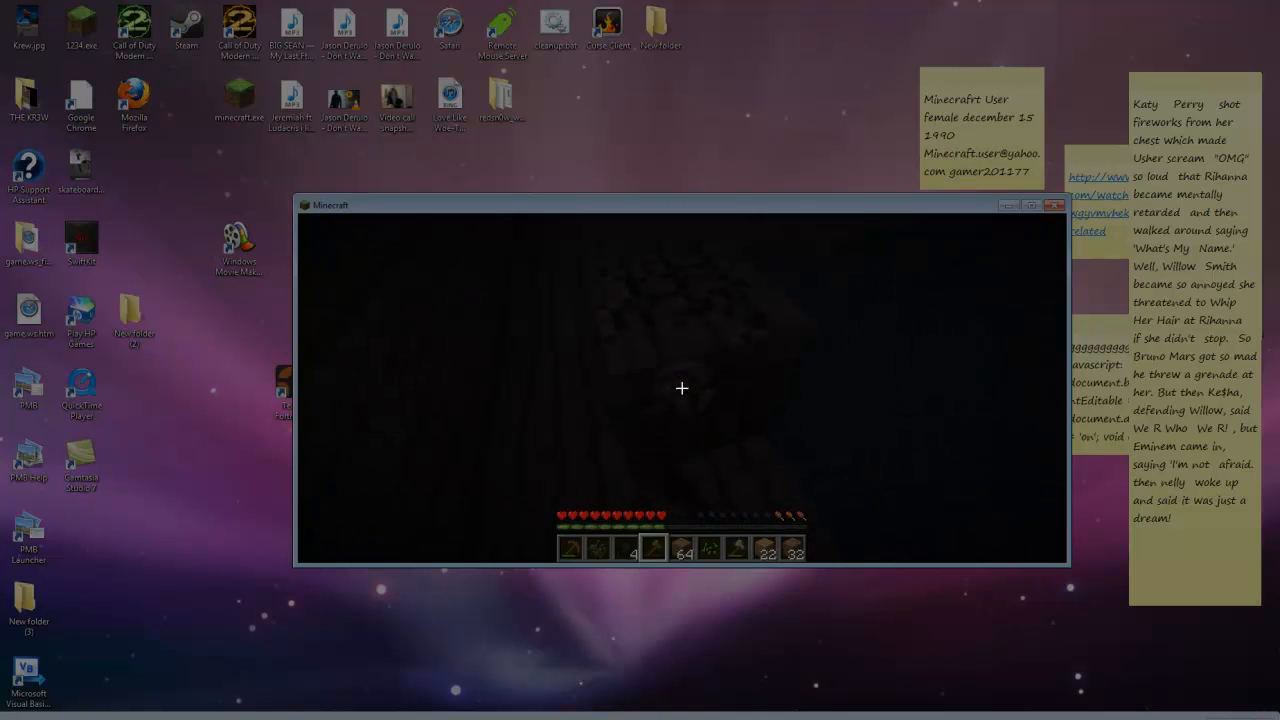
Merge the planks into one 56 stack, then pause to the game menu
{"action": "key", "text": "e"}
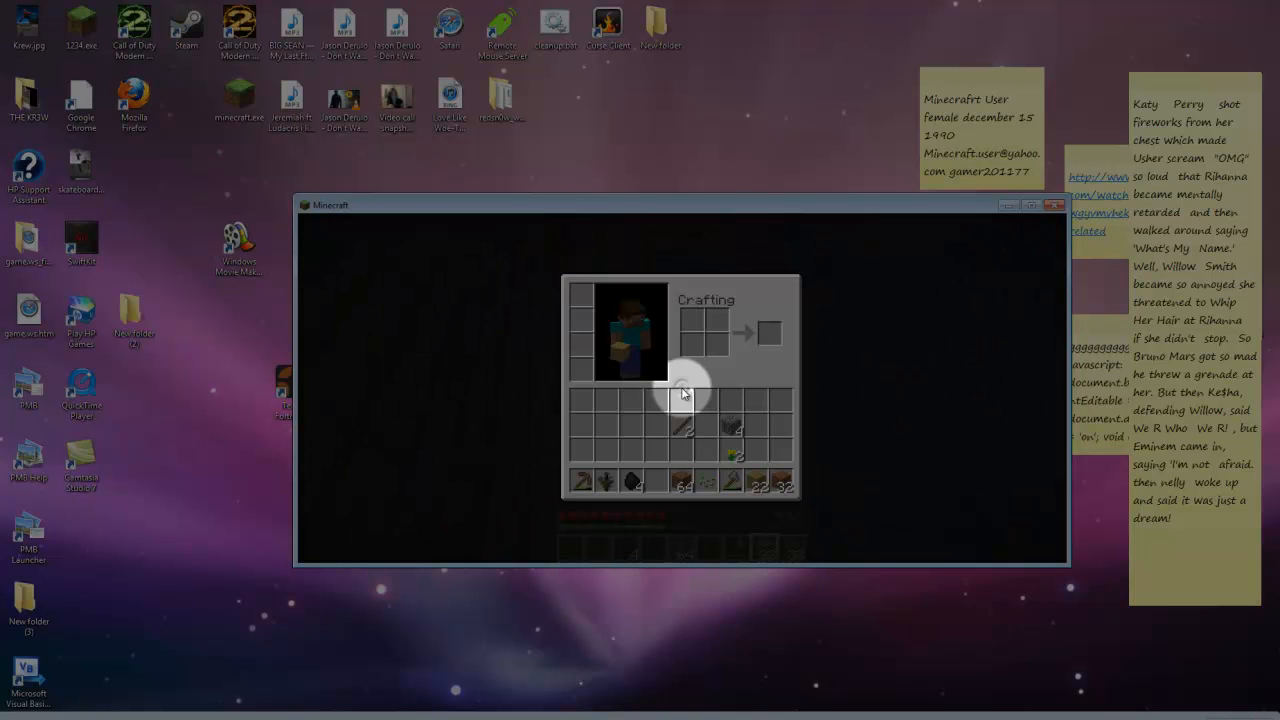
{"action": "key", "text": "e"}
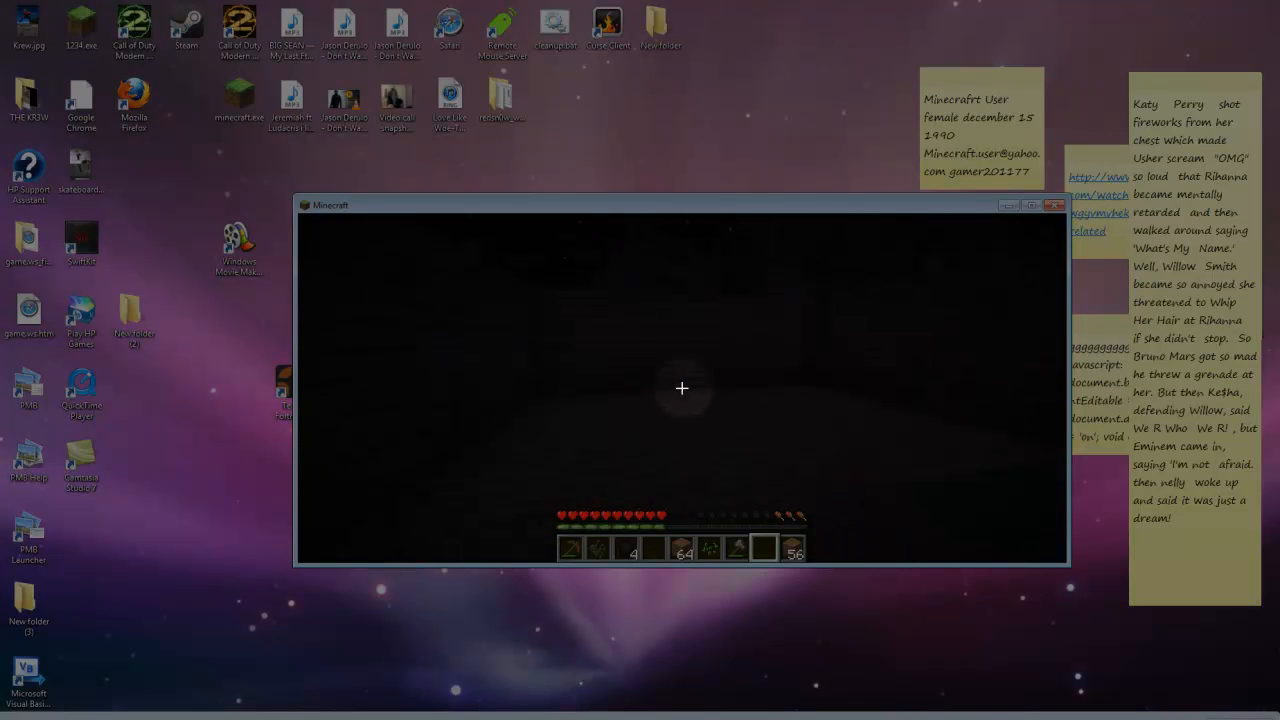
{"action": "key", "text": "Escape"}
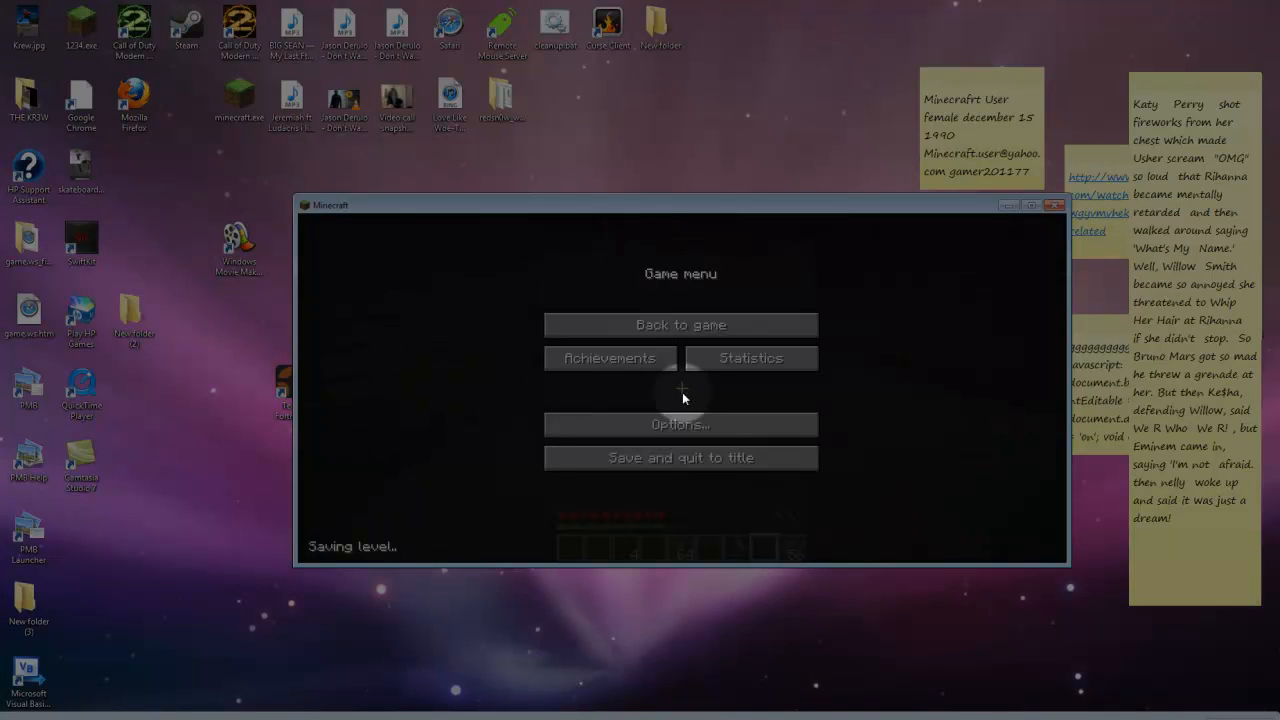